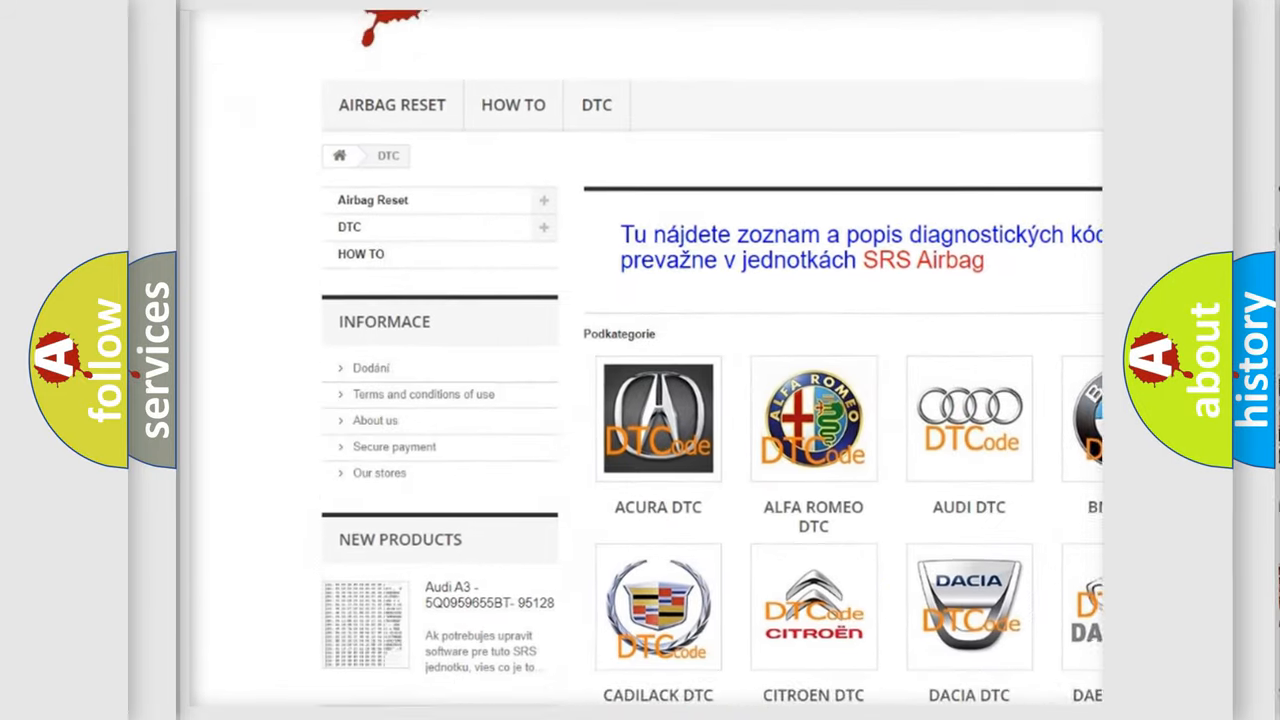
scroll("down", 3)
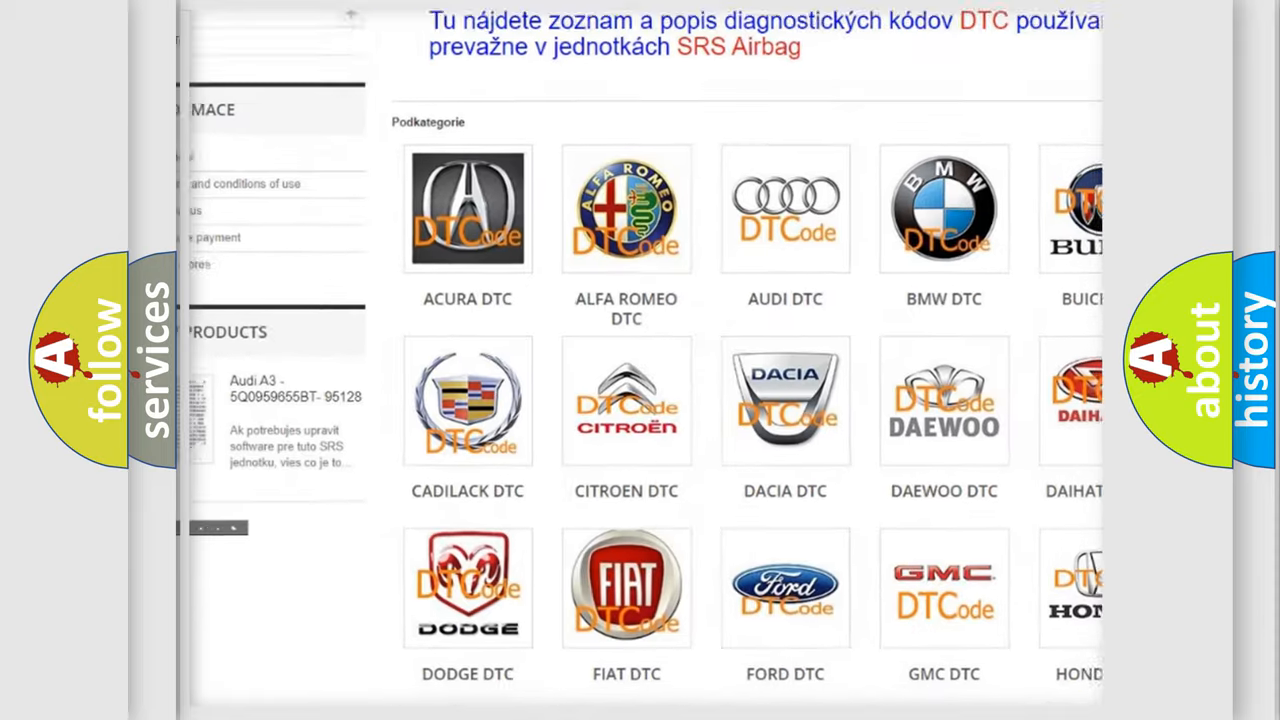
scroll("down", 3)
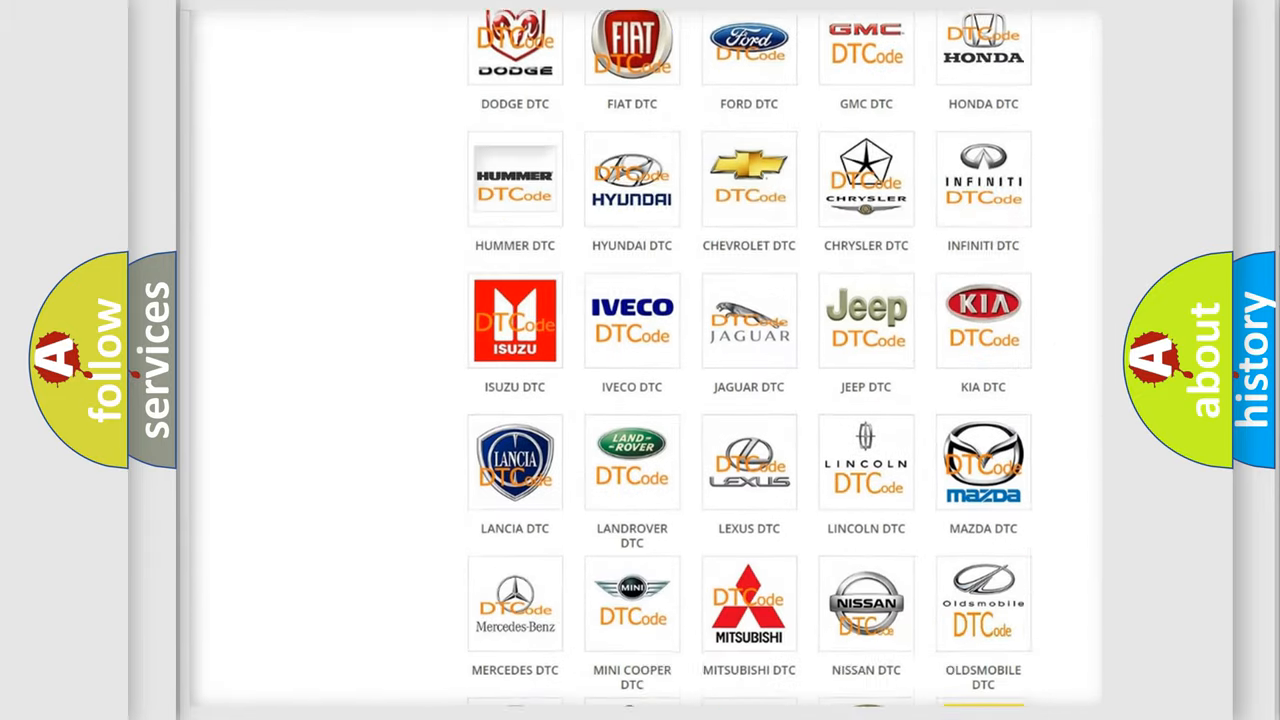
scroll("down", 3)
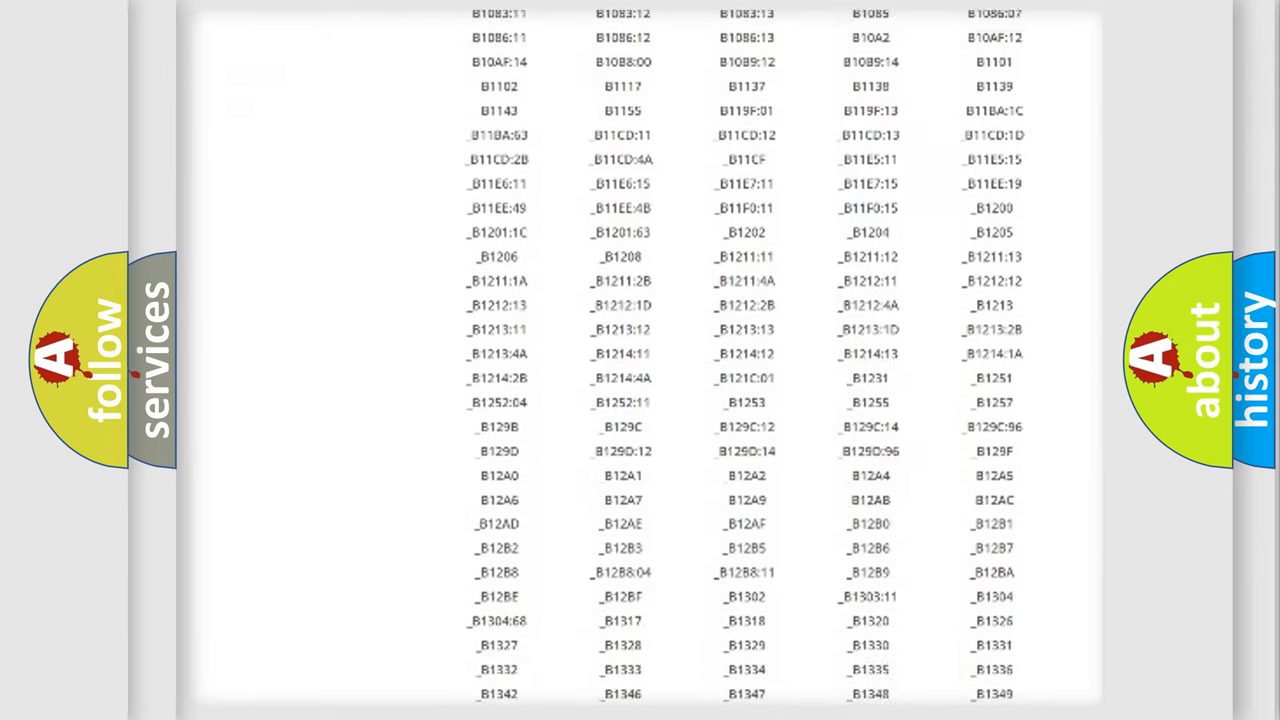
scroll("down", 3)
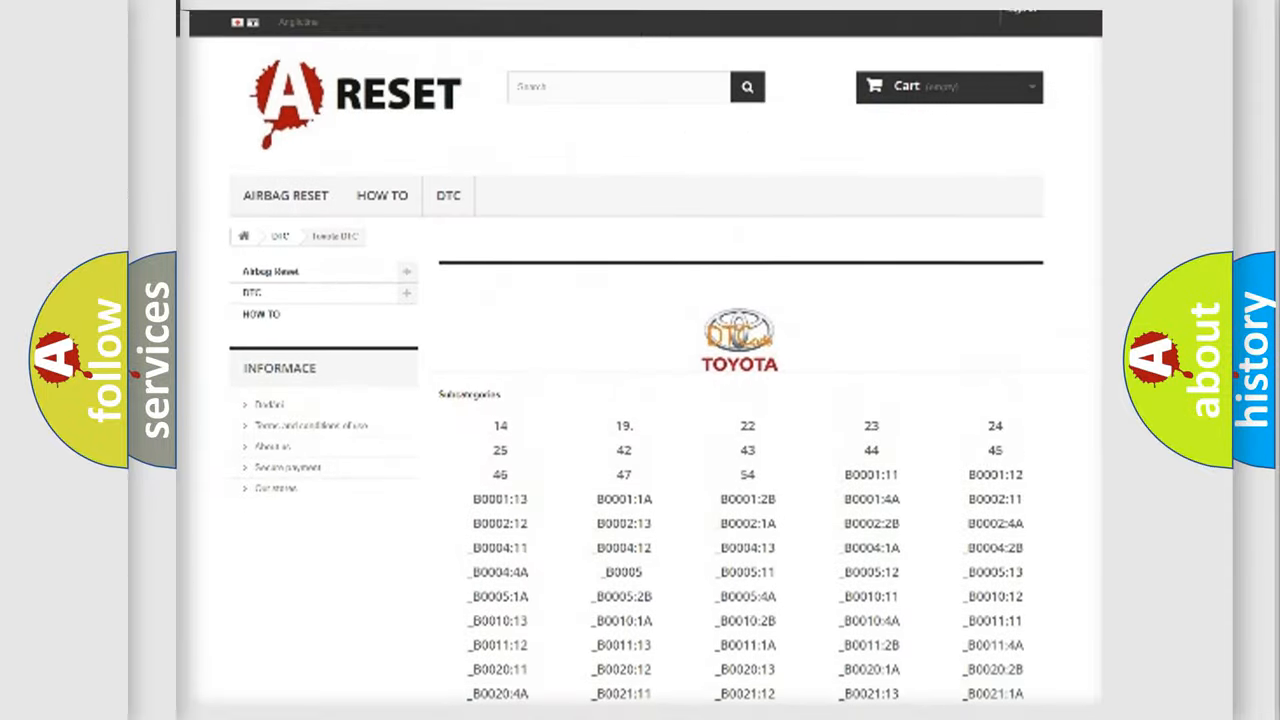
scroll("up", 3)
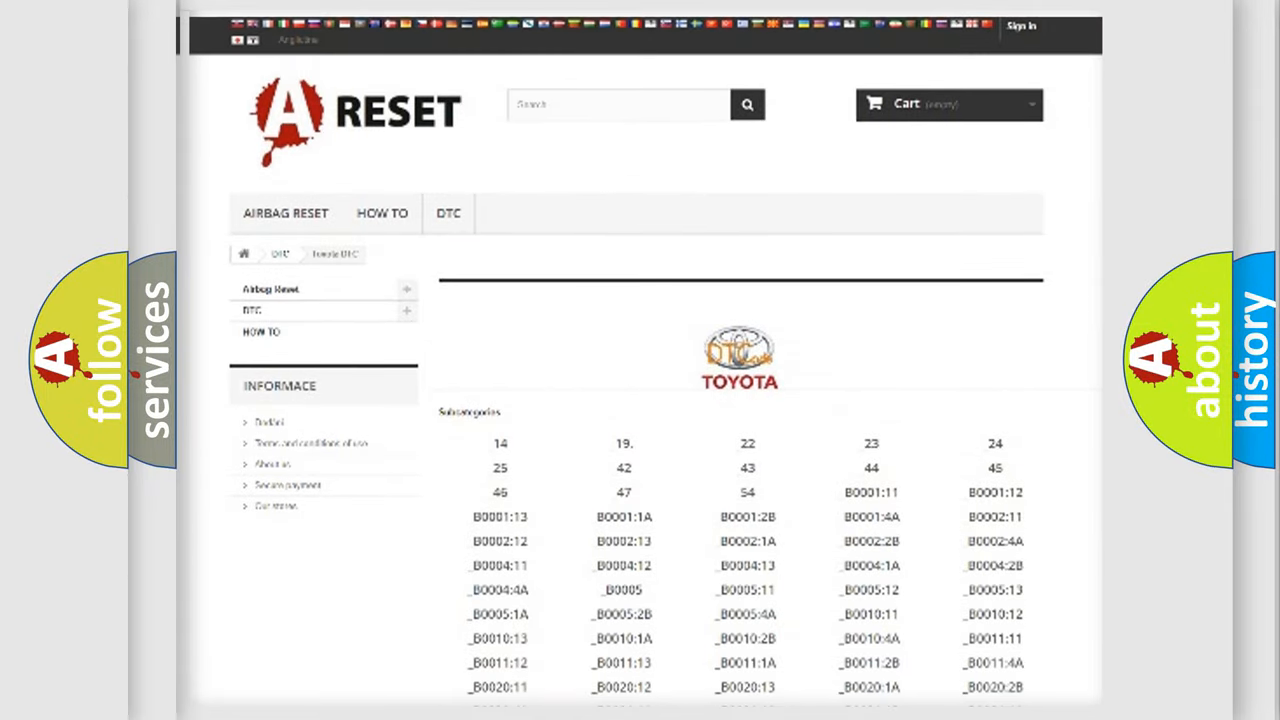